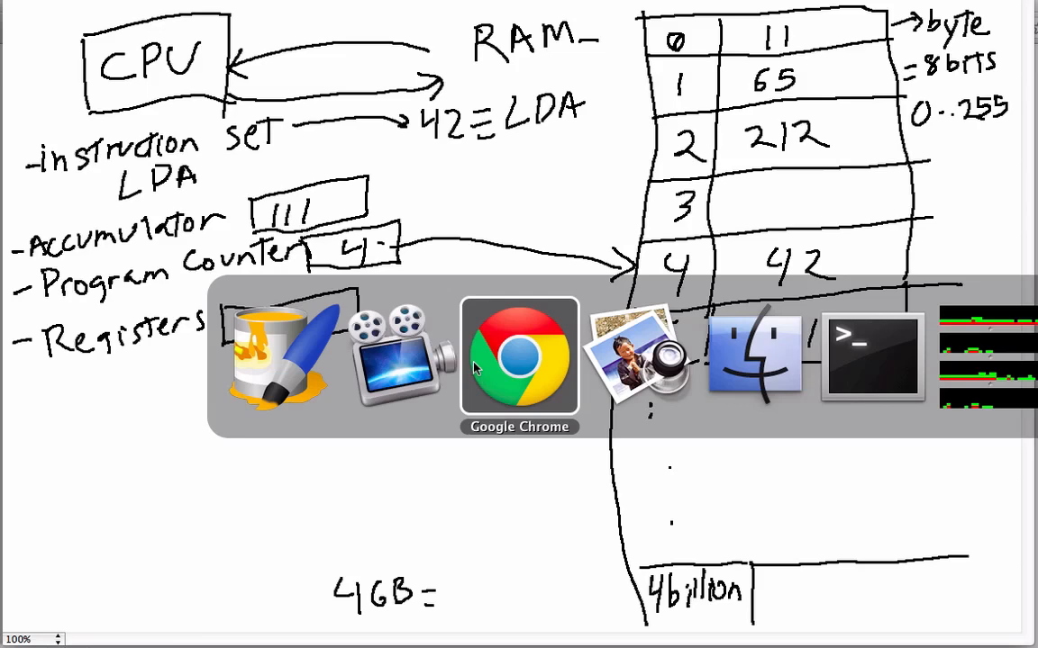
# Switch to the Chrome tab showing Motorola_6800_Assembly_Language.png at the BEGIN MONITOR line
pyautogui.click(519, 356)
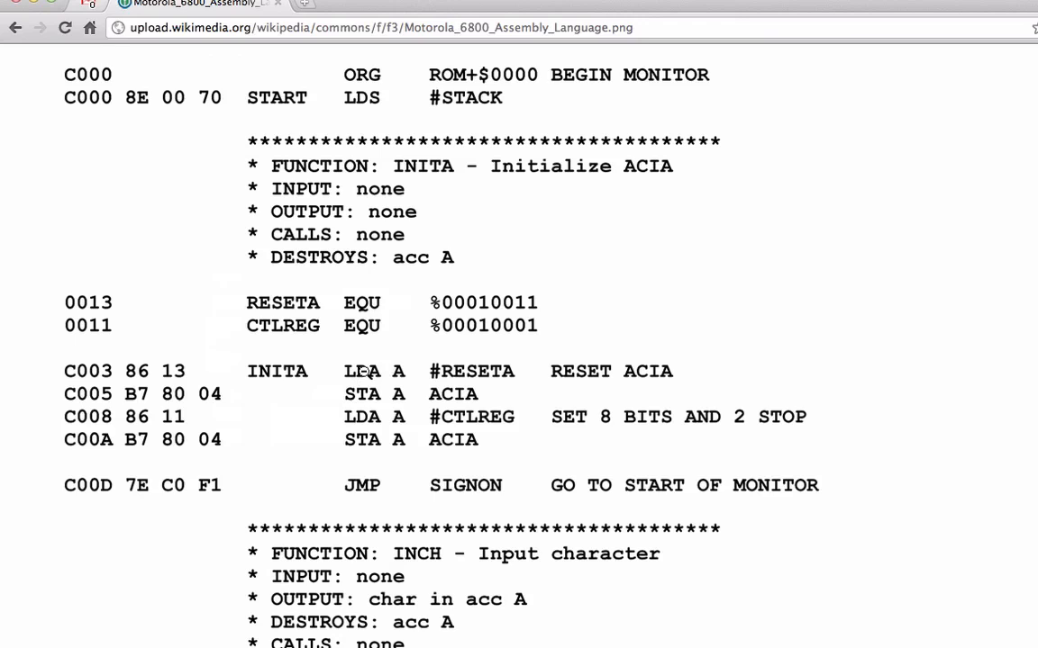
# Scroll the listing down until the full INCH routine appears below INITA
pyautogui.scroll(-3)
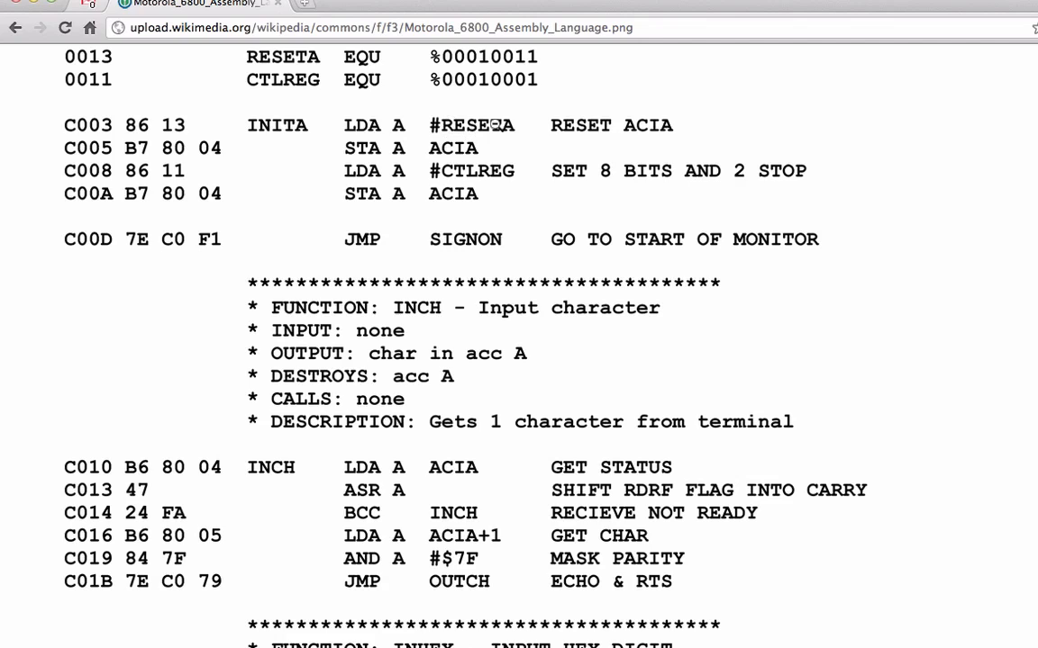
pyautogui.moveTo(413, 157)
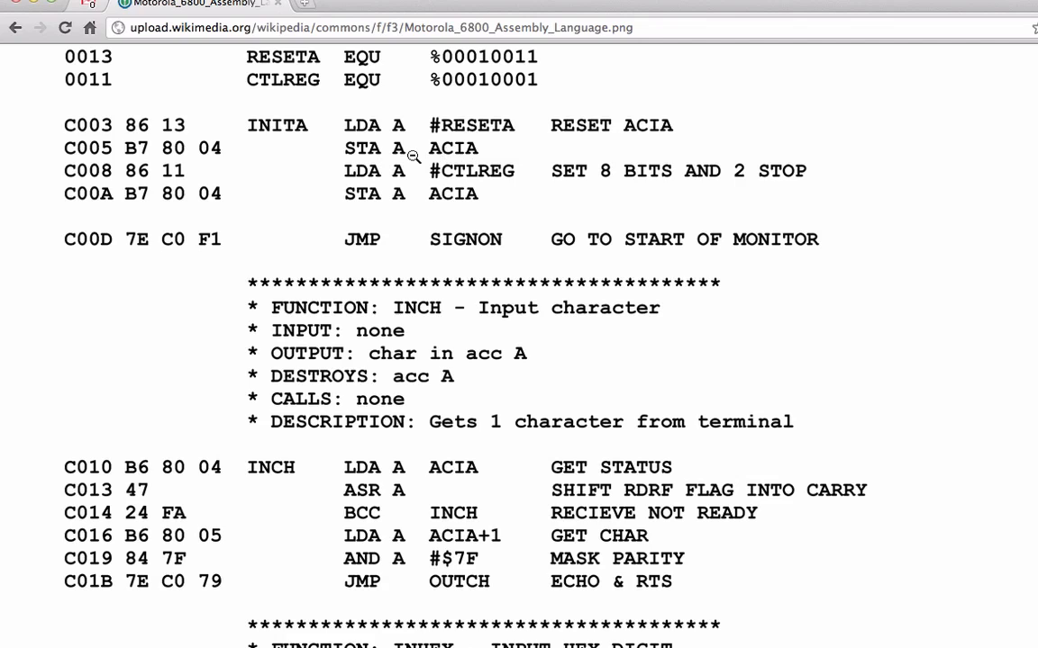
pyautogui.moveTo(151, 159)
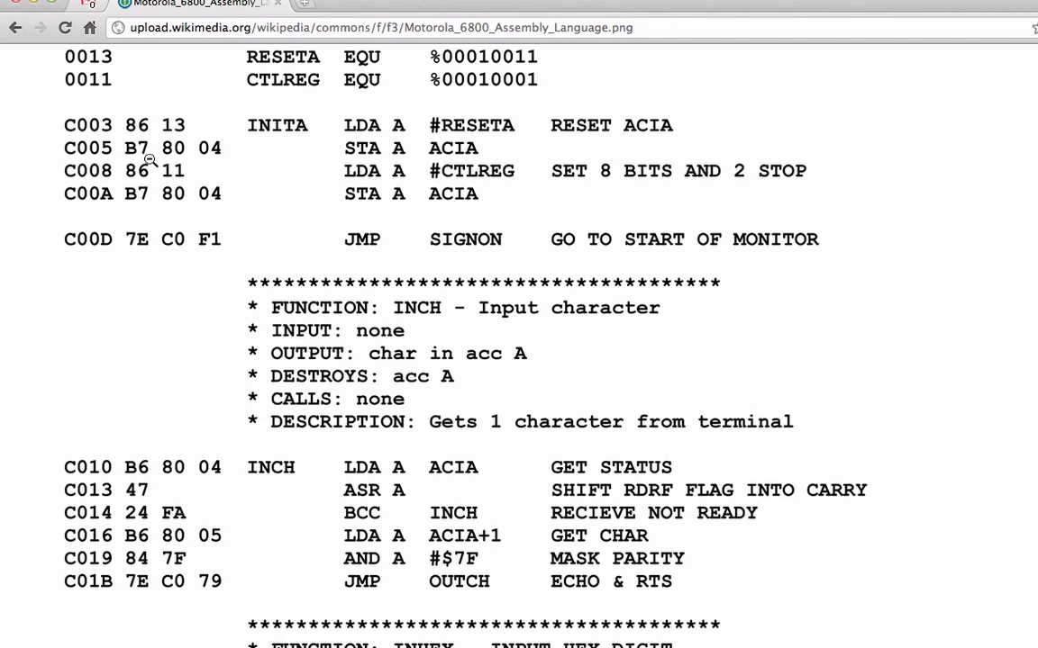
pyautogui.moveTo(160, 146)
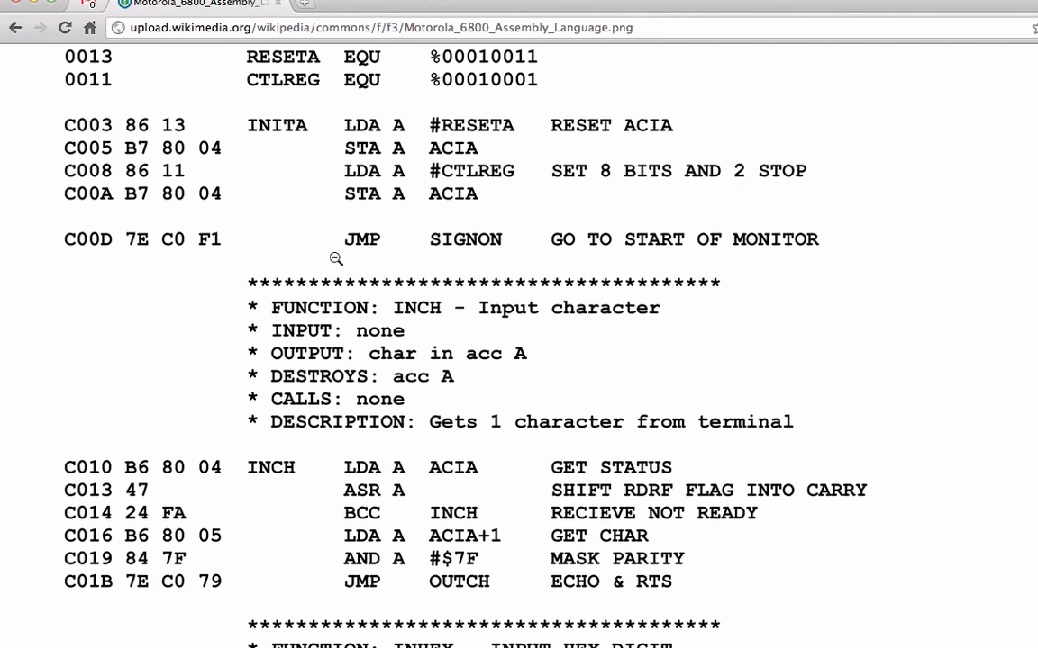
pyautogui.moveTo(148, 255)
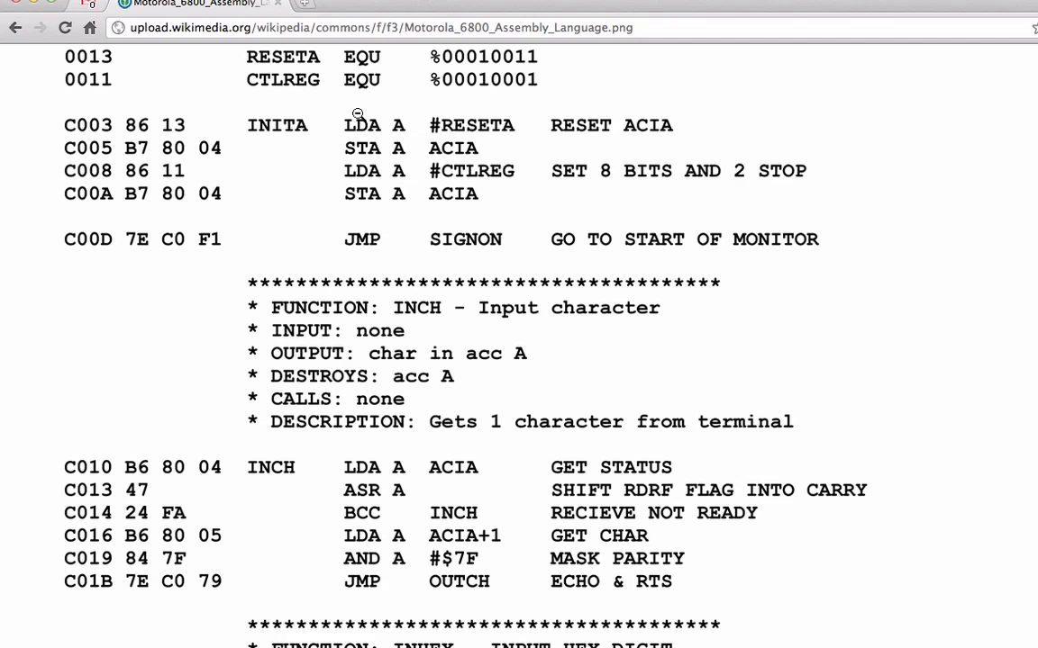
pyautogui.moveTo(223, 245)
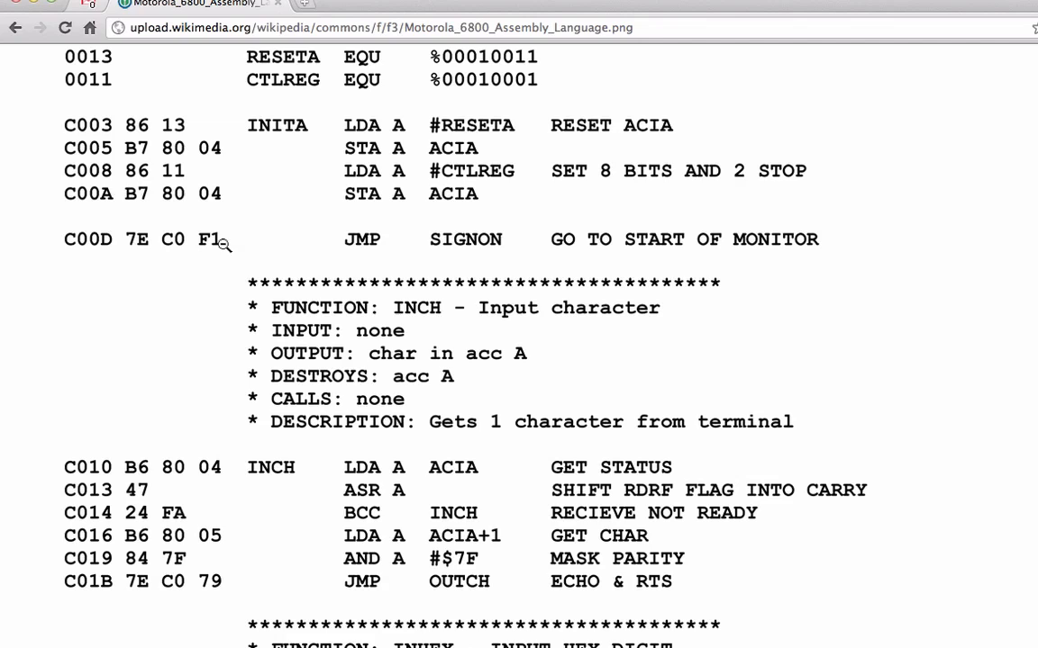
pyautogui.moveTo(342, 135)
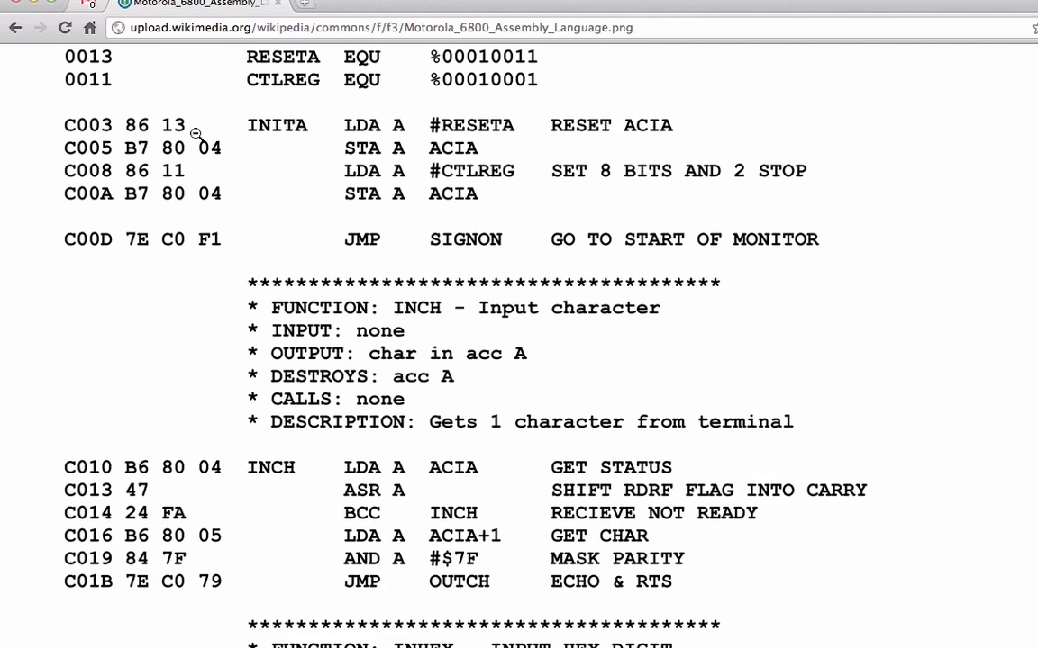
pyautogui.moveTo(433, 145)
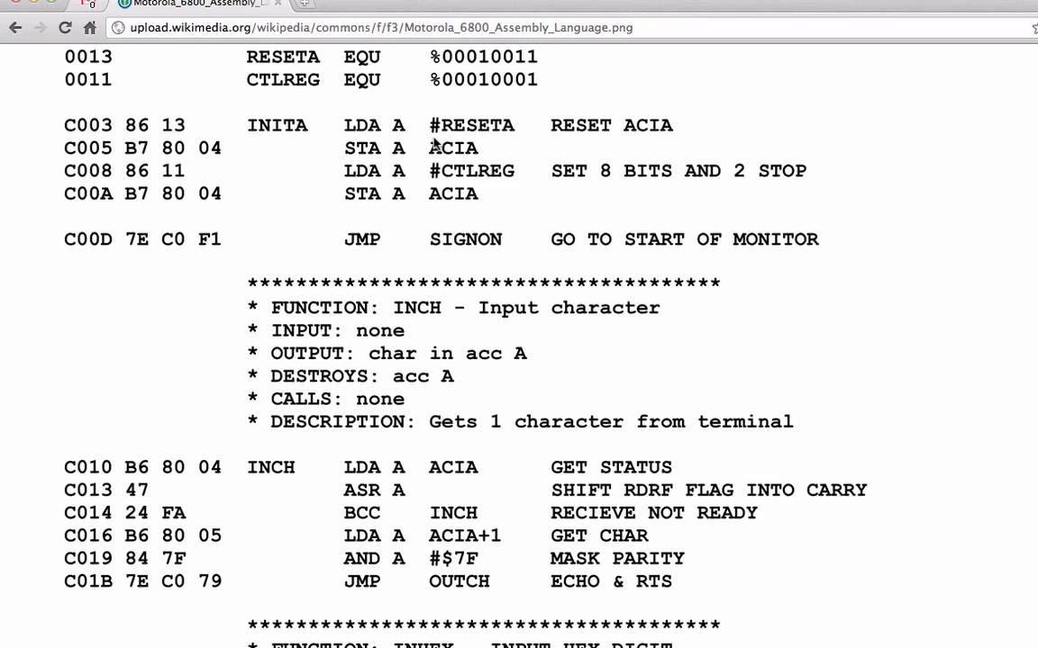